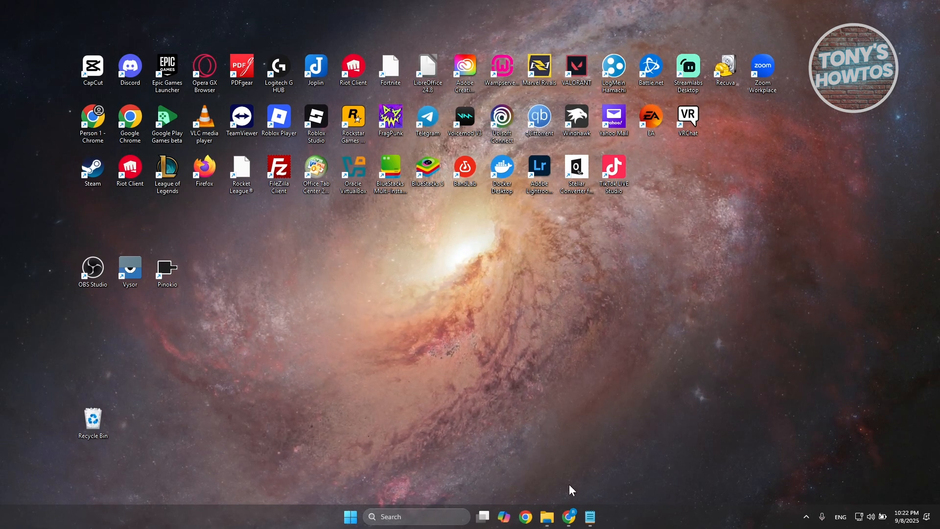
{"action": "mouse_move", "coordinate": [593, 399]}
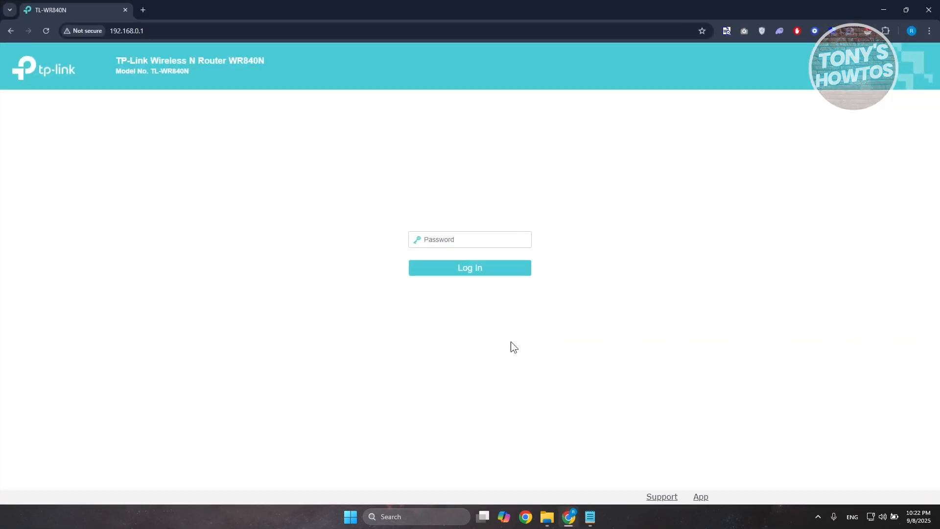
{"action": "mouse_move", "coordinate": [118, 182]}
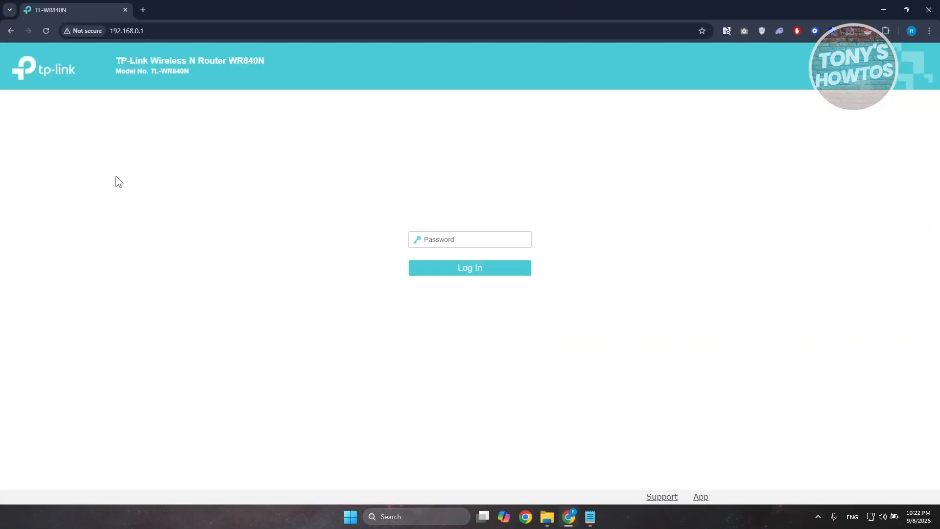
{"action": "mouse_move", "coordinate": [81, 184]}
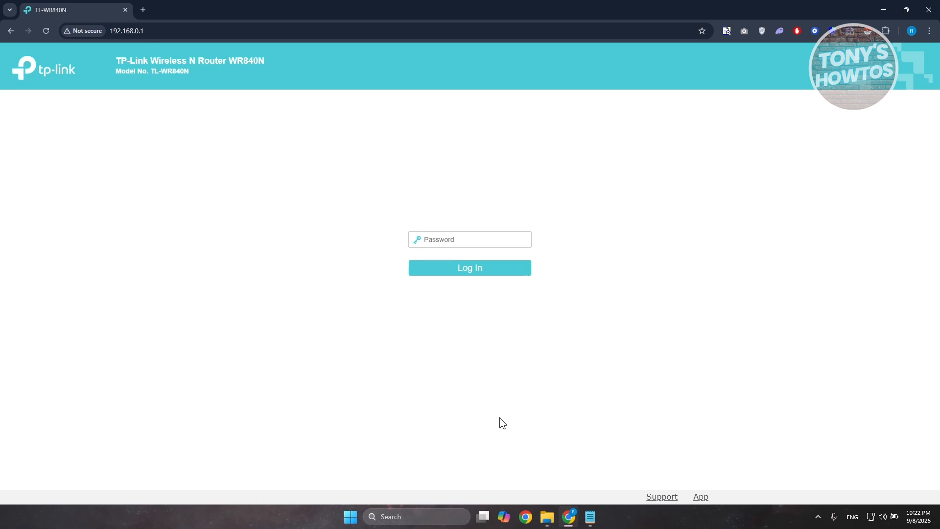
{"action": "mouse_move", "coordinate": [251, 188]}
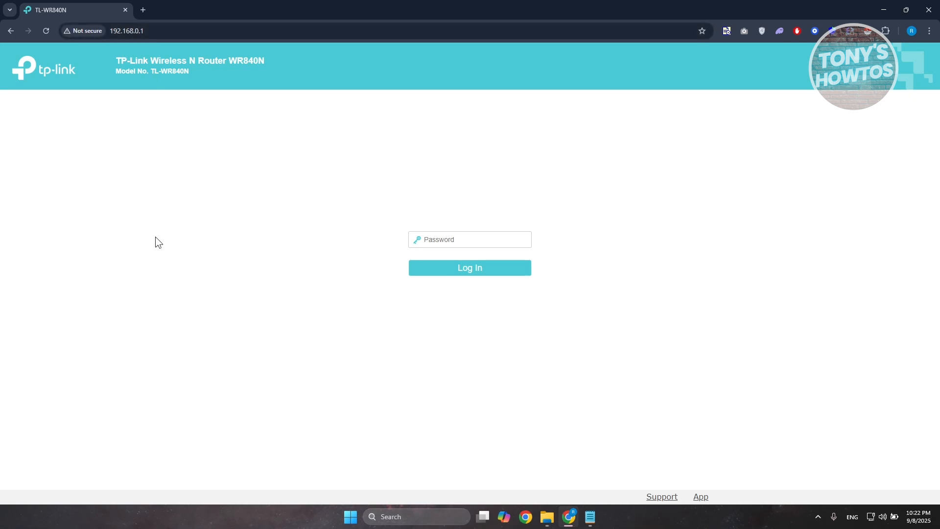
{"action": "mouse_move", "coordinate": [182, 233]}
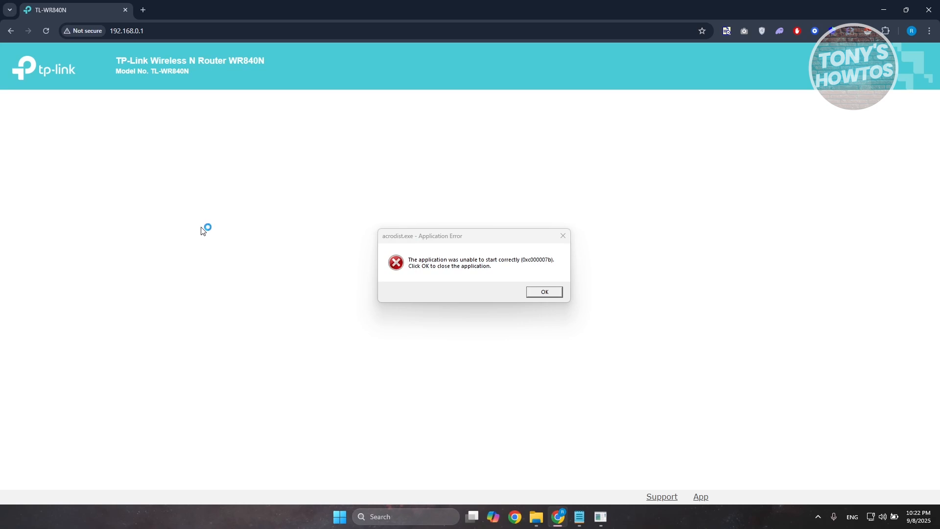
- Dismiss the acrodist.exe application error over the router login page
{"action": "left_click", "coordinate": [543, 292]}
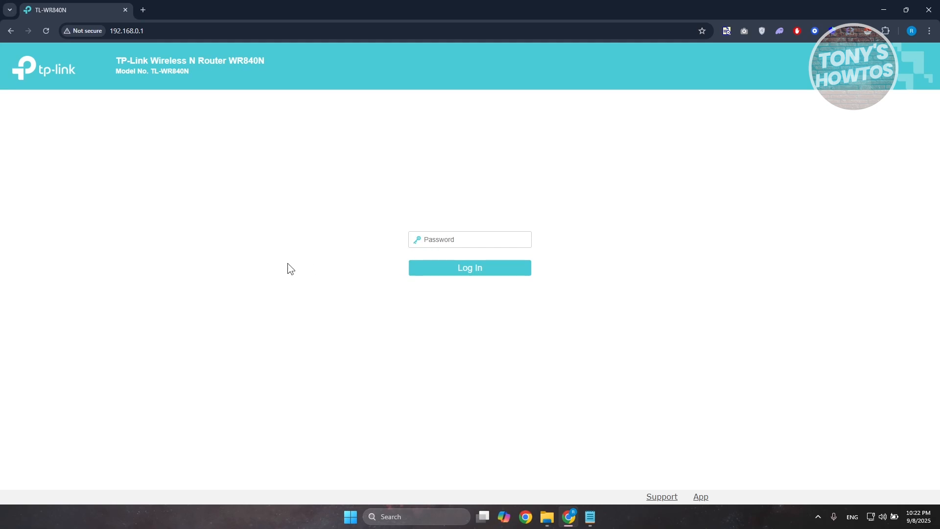
{"action": "mouse_move", "coordinate": [530, 238]}
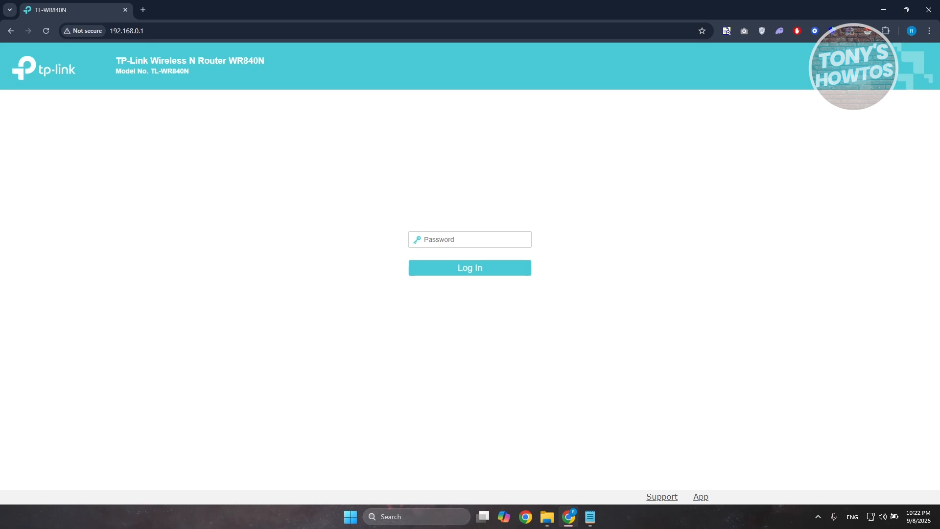
- Reach the Network > WAN settings and choose Dynamic IP as connection type
{"action": "left_click", "coordinate": [470, 267]}
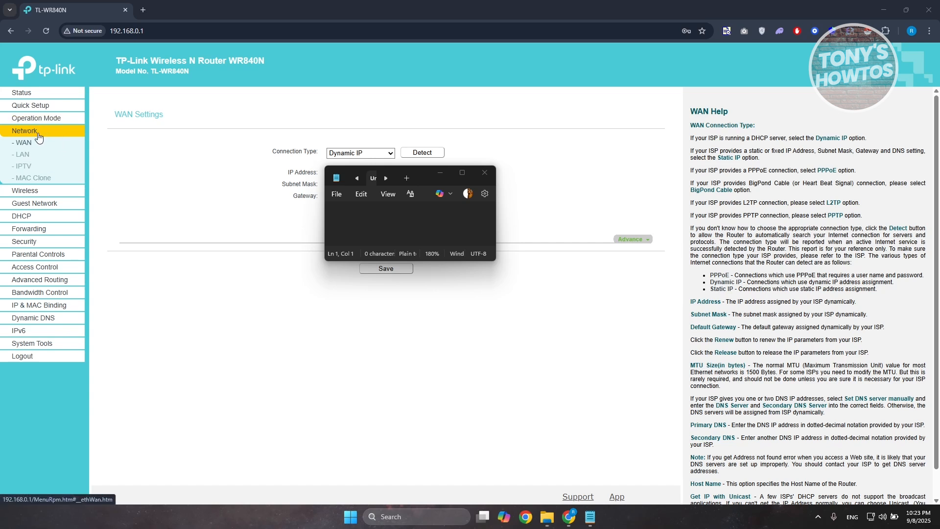
{"action": "mouse_move", "coordinate": [291, 157]}
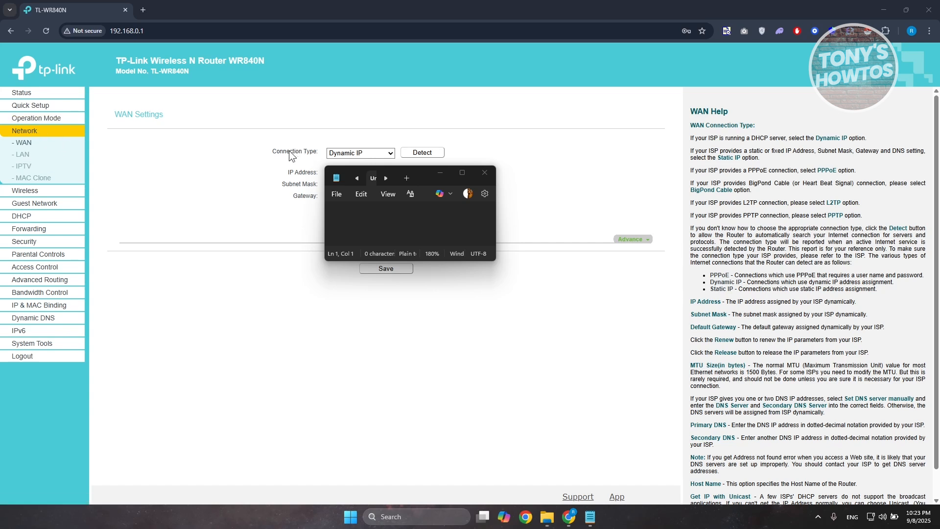
{"action": "mouse_move", "coordinate": [373, 166]}
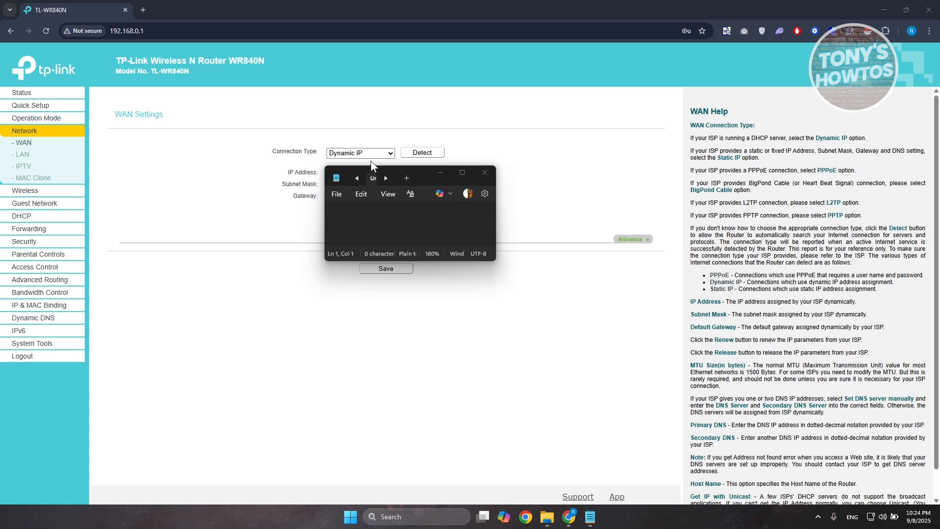
{"action": "mouse_move", "coordinate": [318, 237]}
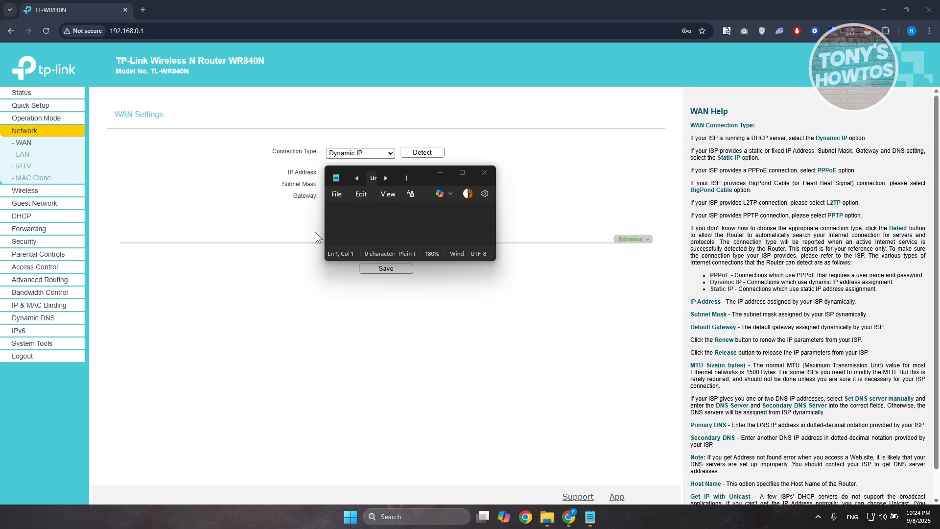
{"action": "mouse_move", "coordinate": [324, 214]}
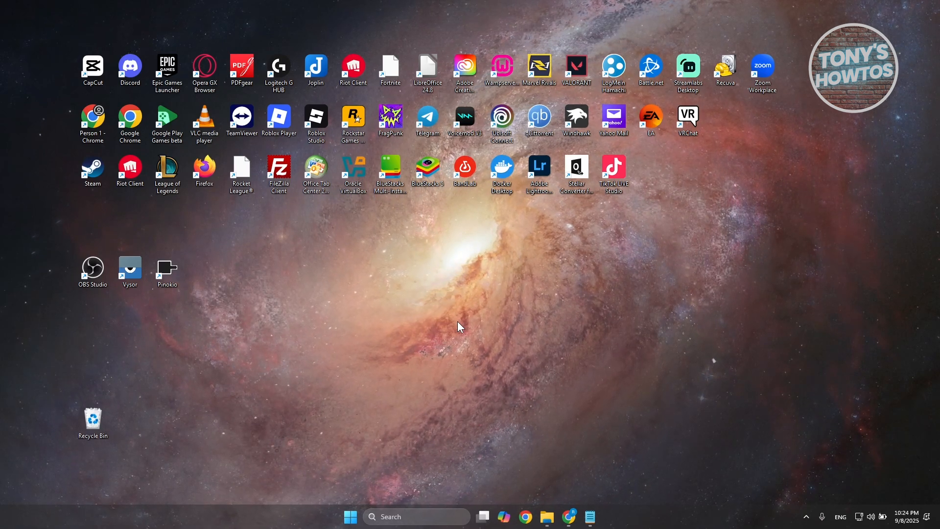
{"action": "mouse_move", "coordinate": [467, 324]}
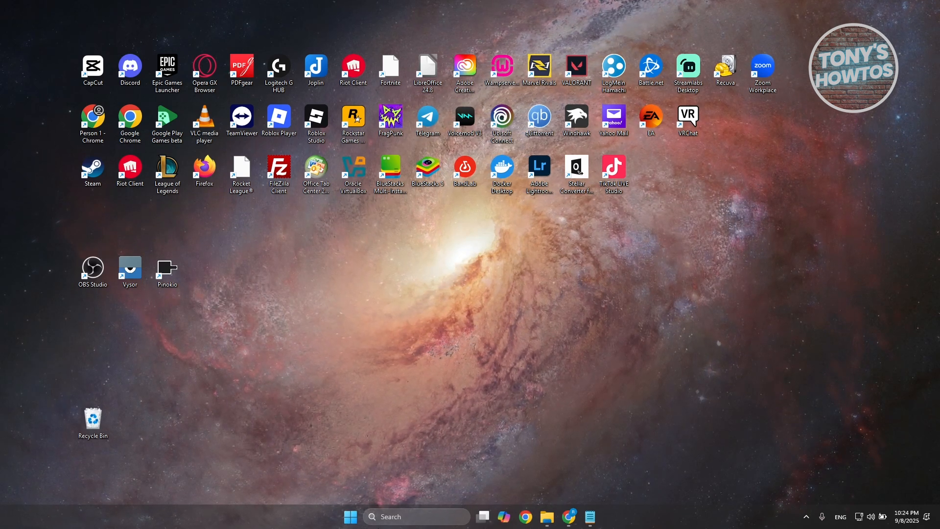
- Search for 'cmd' and launch Command Prompt with Run as administrator
{"action": "left_click", "coordinate": [416, 516]}
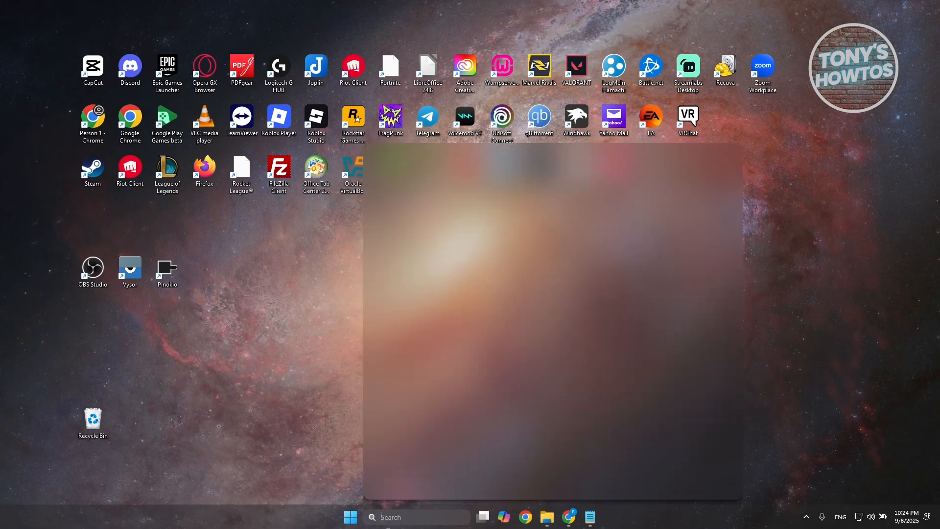
{"action": "type", "text": "cmd"}
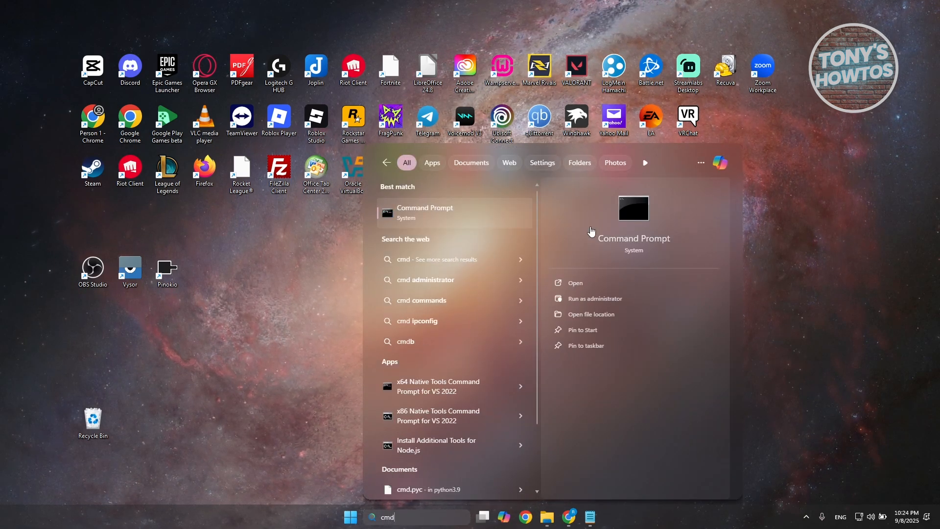
{"action": "right_click", "coordinate": [425, 212]}
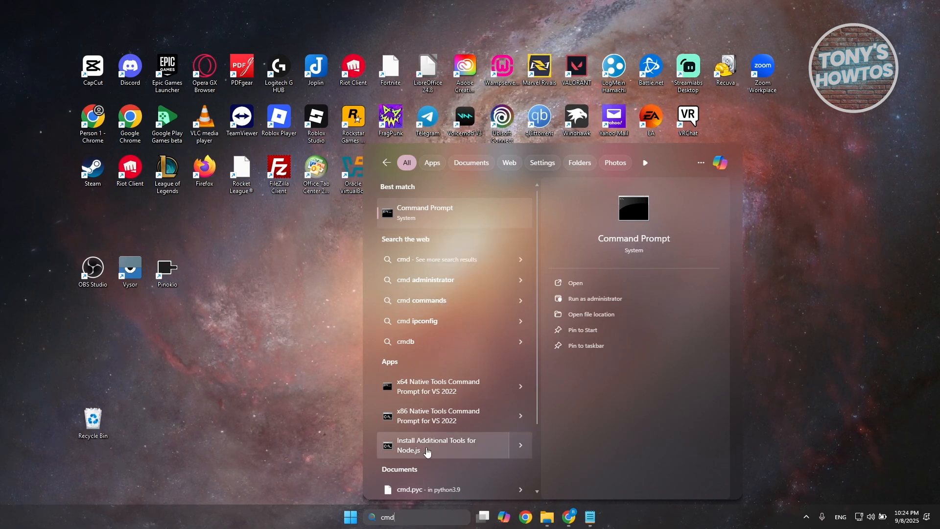
{"action": "left_click", "coordinate": [594, 299]}
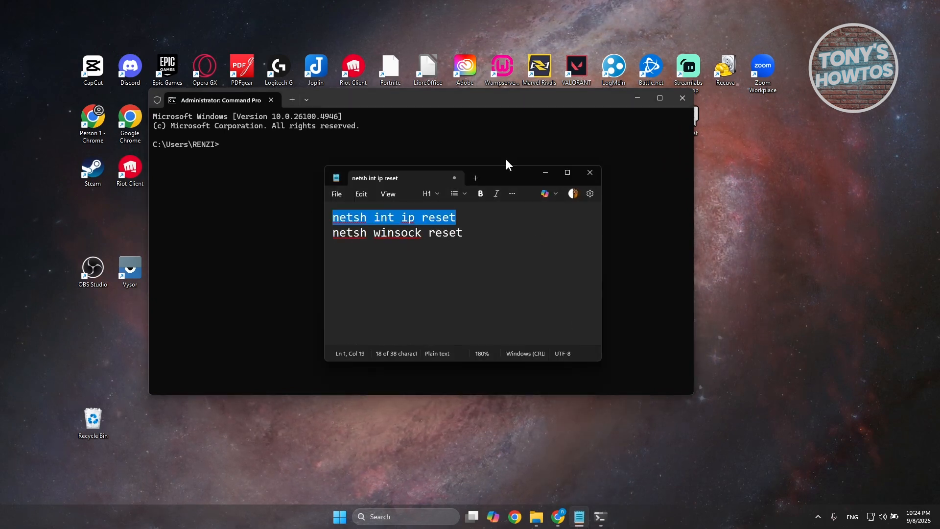
- Move the notes aside and enter 'netsh int ip reset' at the administrator prompt
{"action": "left_click_drag", "start_coordinate": [419, 177], "coordinate": [480, 198]}
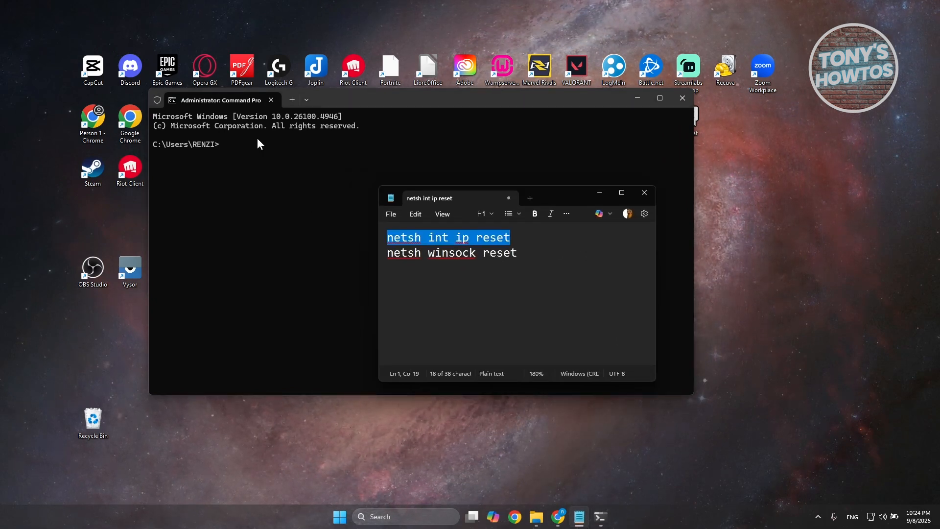
{"action": "type", "text": "netsh int ip reset"}
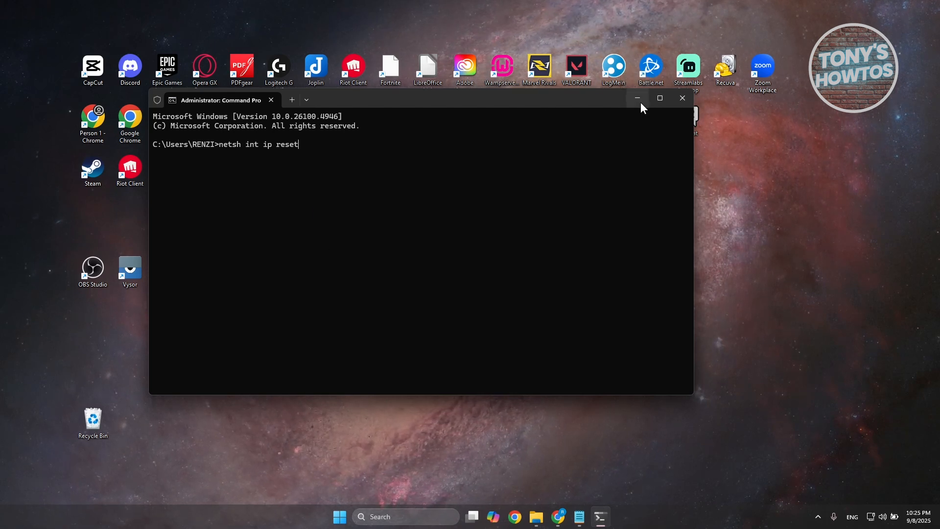
{"action": "mouse_move", "coordinate": [637, 98]}
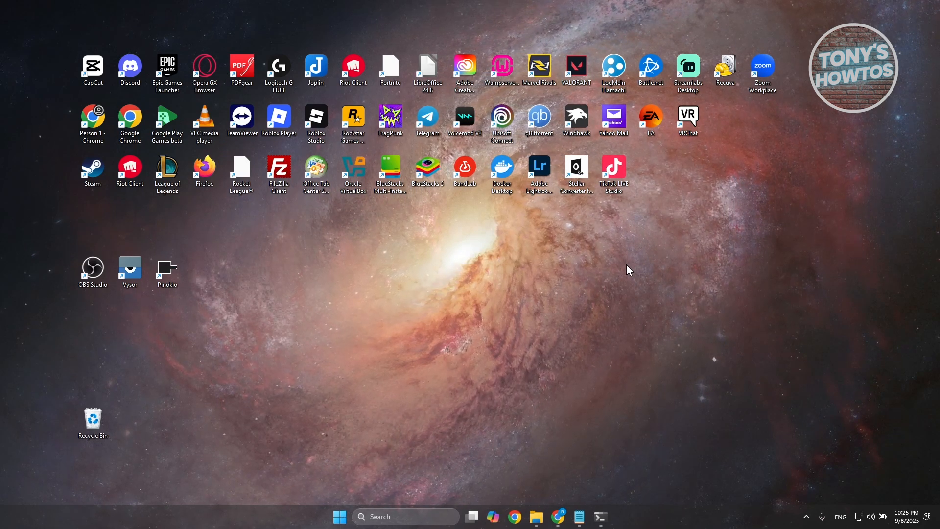
{"action": "mouse_move", "coordinate": [635, 266]}
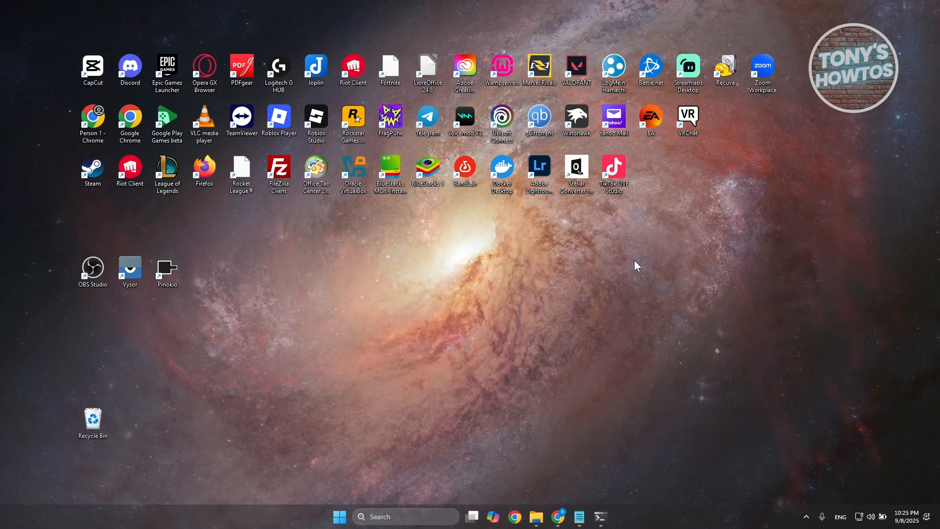